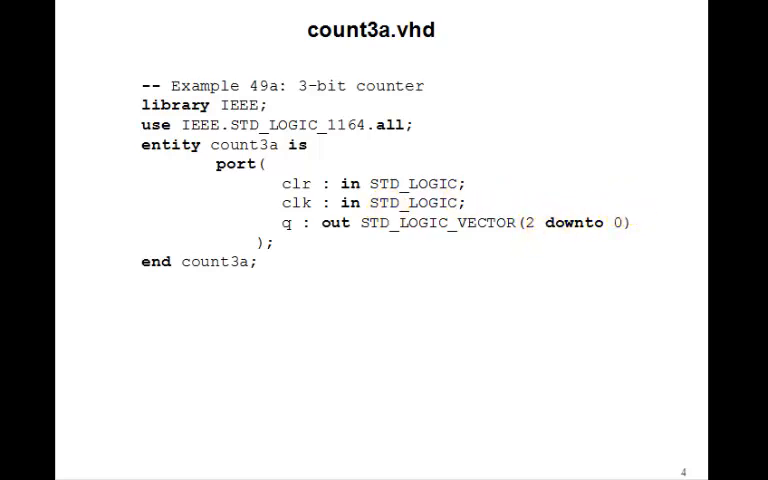
- Step forward from the count3a.vhd entity slide into the remaining counter code slides
{"action": "key", "text": "Right"}
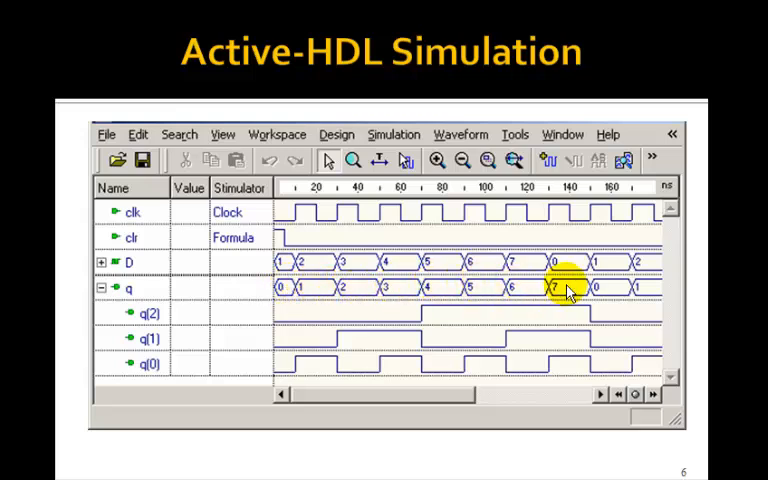
{"action": "mouse_move", "coordinate": [616, 292]}
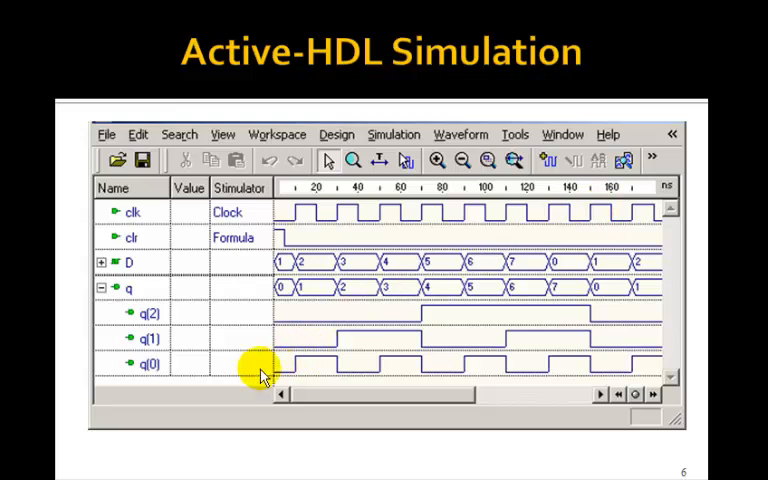
{"action": "mouse_move", "coordinate": [378, 368]}
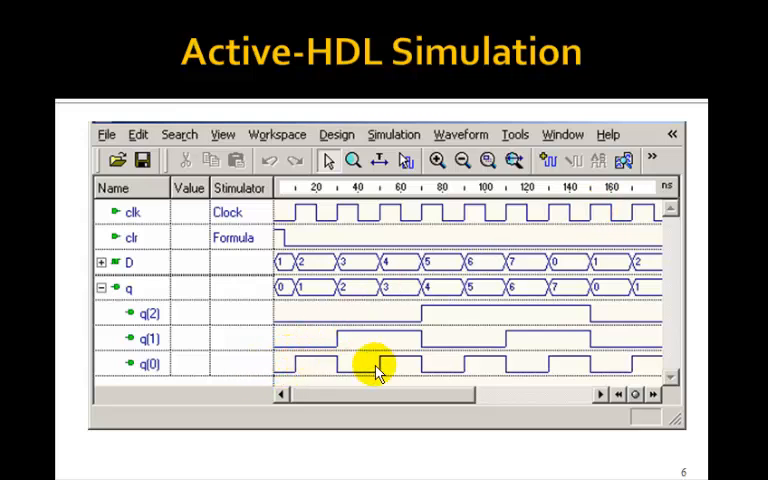
{"action": "mouse_move", "coordinate": [636, 370]}
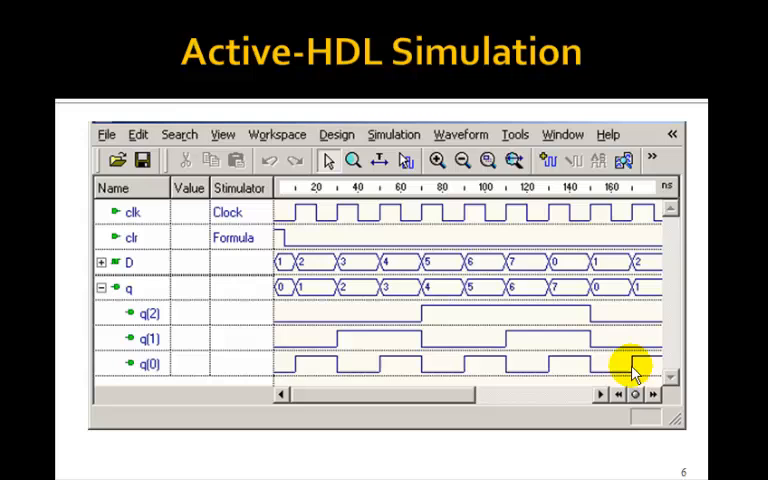
{"action": "mouse_move", "coordinate": [336, 364]}
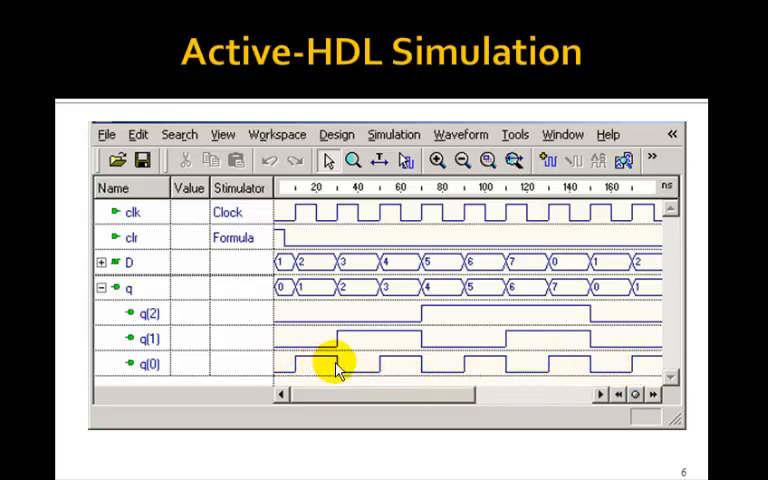
{"action": "mouse_move", "coordinate": [516, 364]}
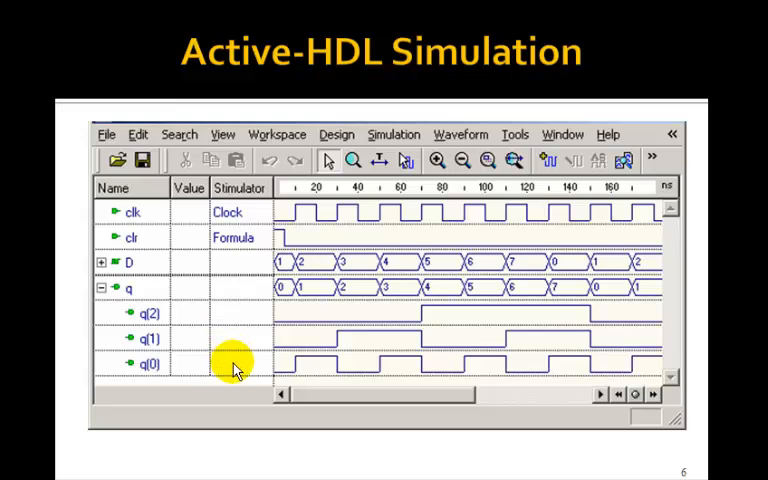
{"action": "mouse_move", "coordinate": [464, 344]}
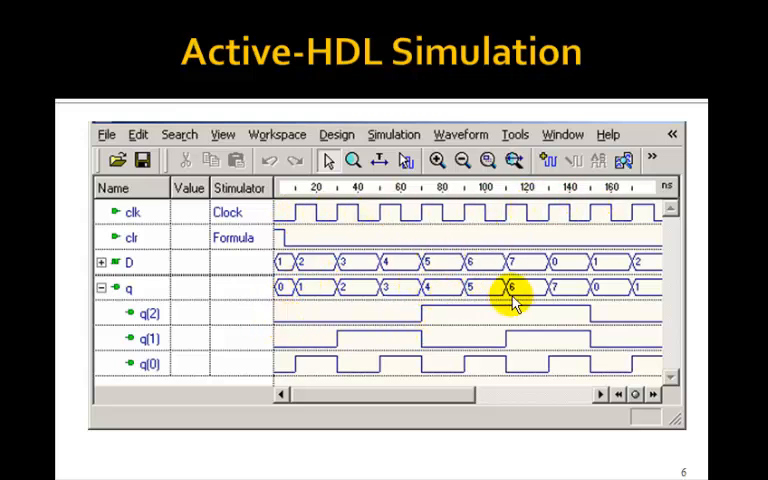
{"action": "mouse_move", "coordinate": [172, 320]}
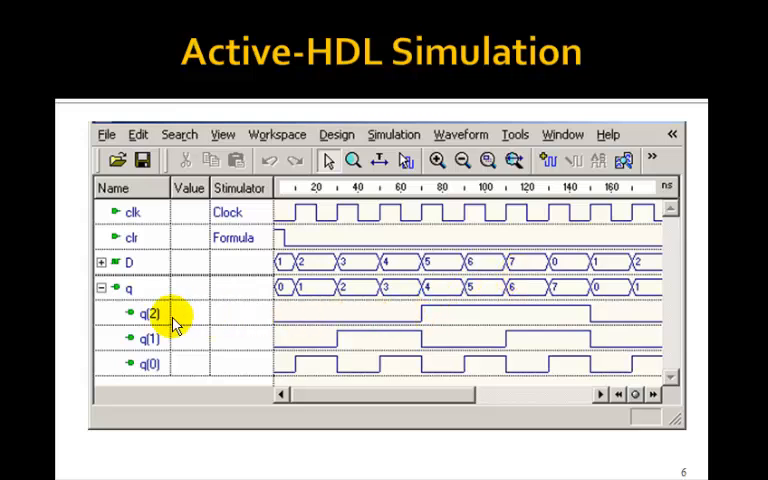
{"action": "mouse_move", "coordinate": [170, 340]}
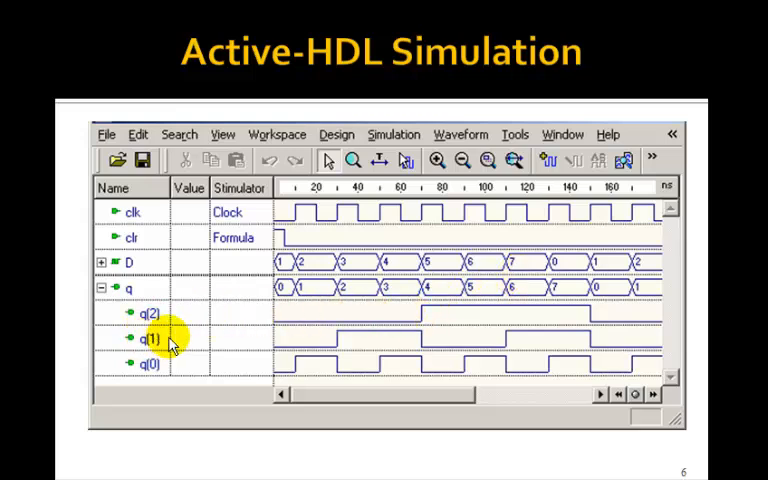
{"action": "mouse_move", "coordinate": [336, 216]}
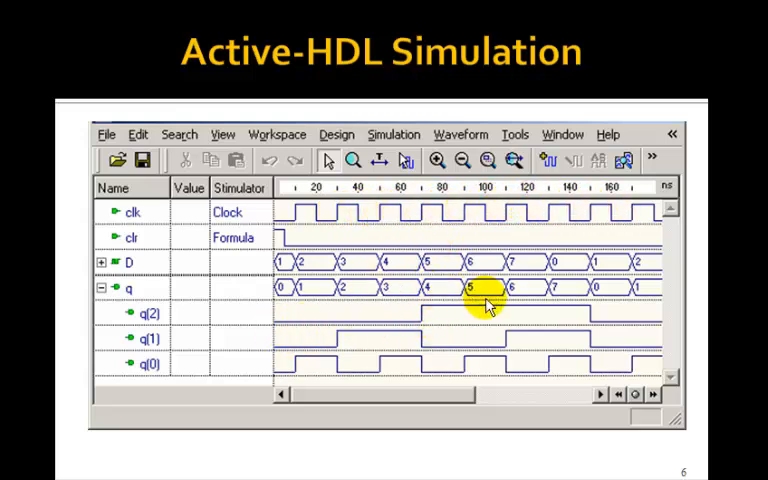
{"action": "mouse_move", "coordinate": [376, 216]}
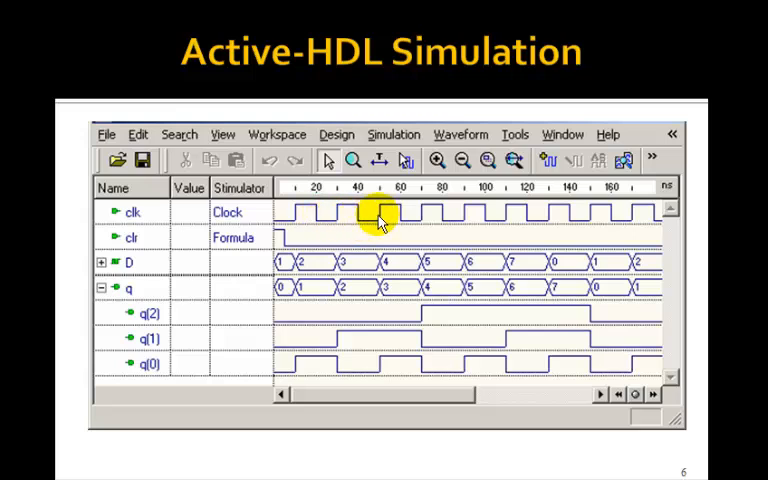
{"action": "mouse_move", "coordinate": [530, 222]}
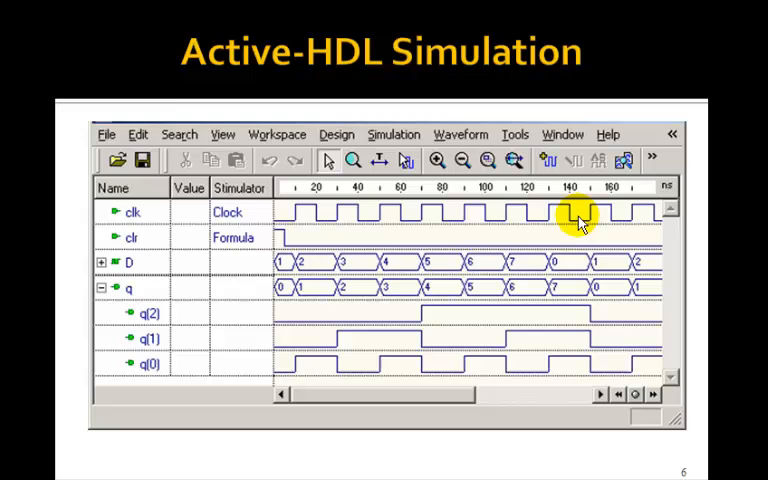
{"action": "mouse_move", "coordinate": [568, 222]}
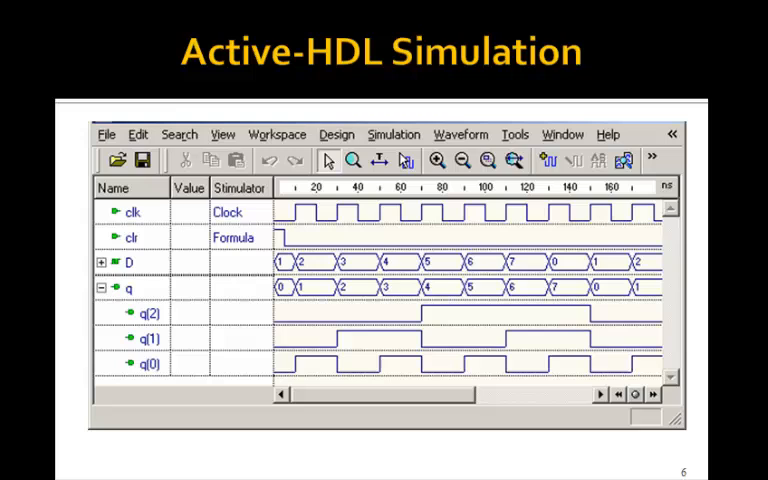
- Advance to the count3b.vhd slide showing the full counter process with a count signal
{"action": "key", "text": "right"}
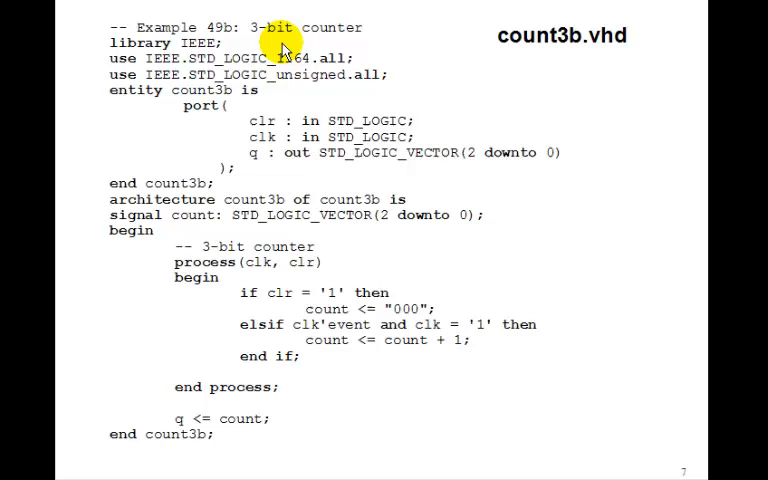
{"action": "mouse_move", "coordinate": [262, 130]}
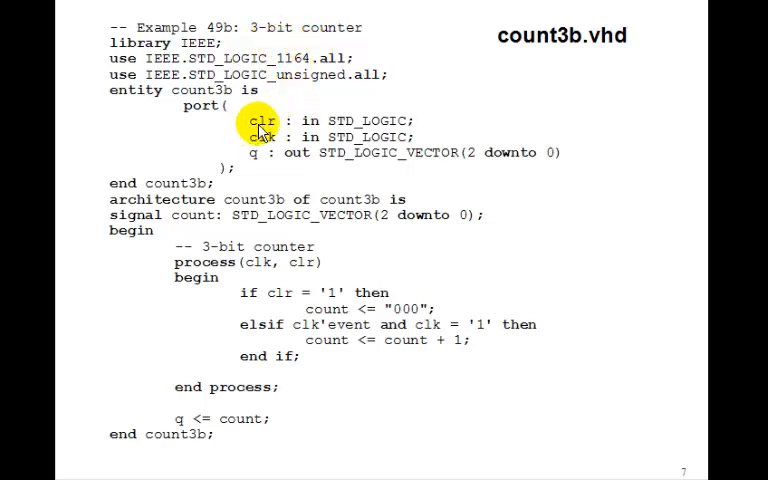
{"action": "mouse_move", "coordinate": [436, 152]}
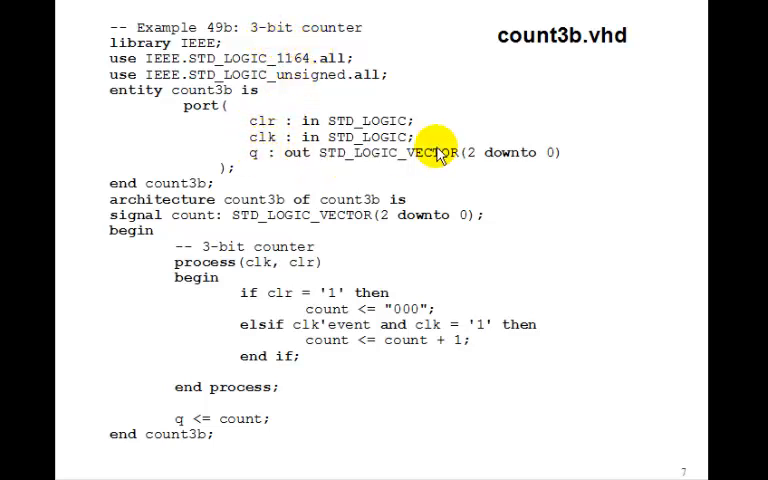
{"action": "mouse_move", "coordinate": [528, 144]}
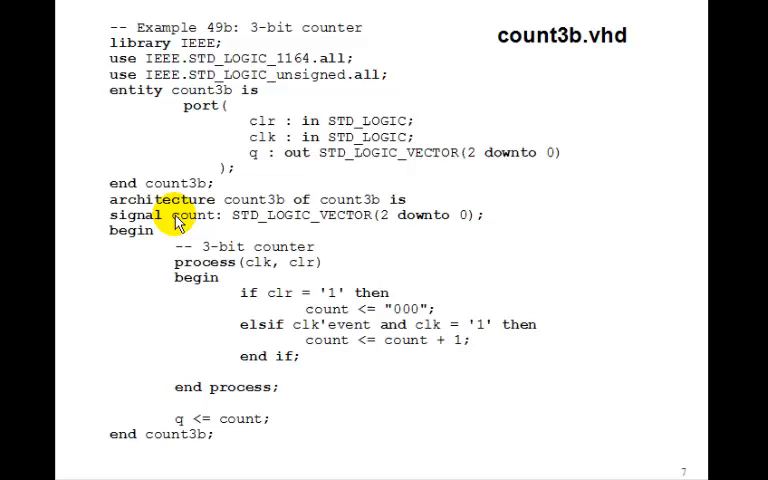
{"action": "mouse_move", "coordinate": [390, 220]}
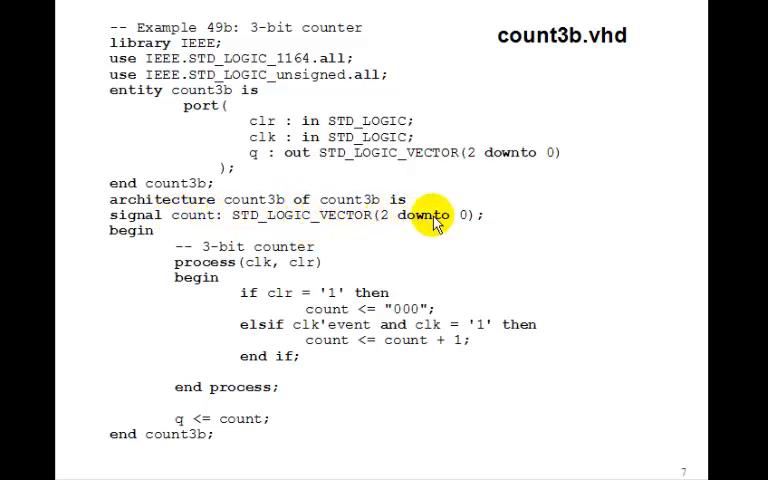
{"action": "mouse_move", "coordinate": [218, 356]}
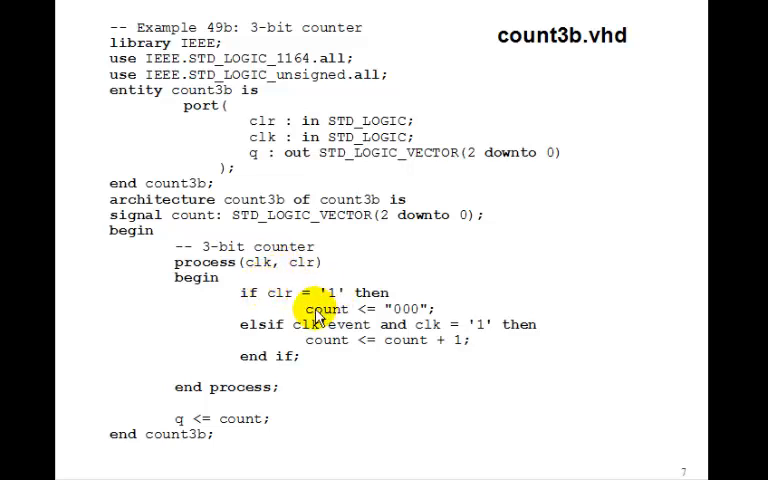
{"action": "mouse_move", "coordinate": [410, 308]}
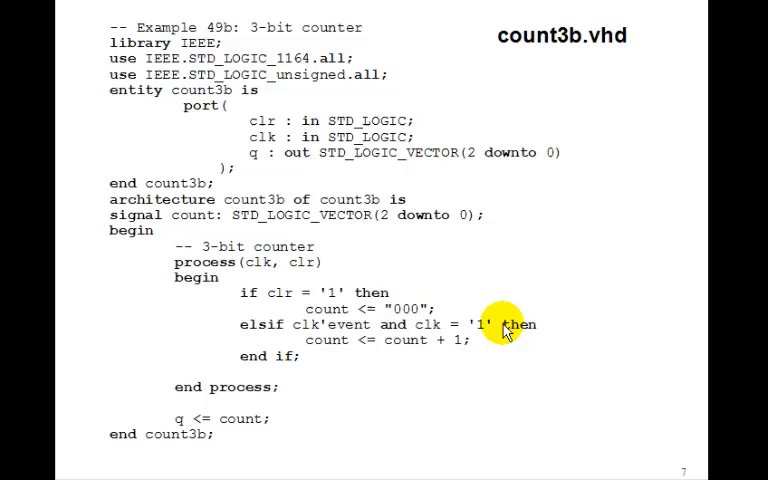
{"action": "mouse_move", "coordinate": [442, 344]}
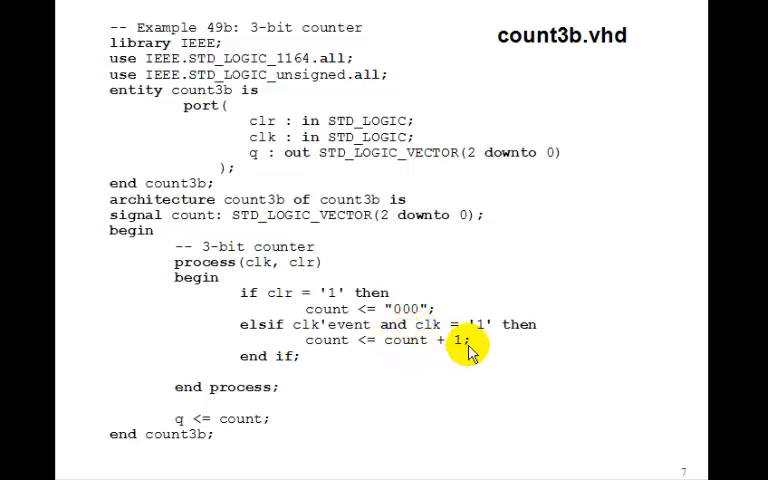
{"action": "mouse_move", "coordinate": [436, 344]}
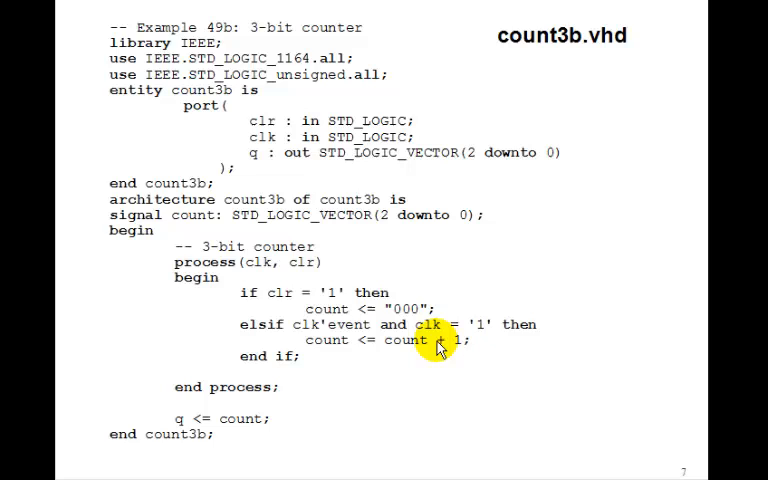
{"action": "mouse_move", "coordinate": [444, 344]}
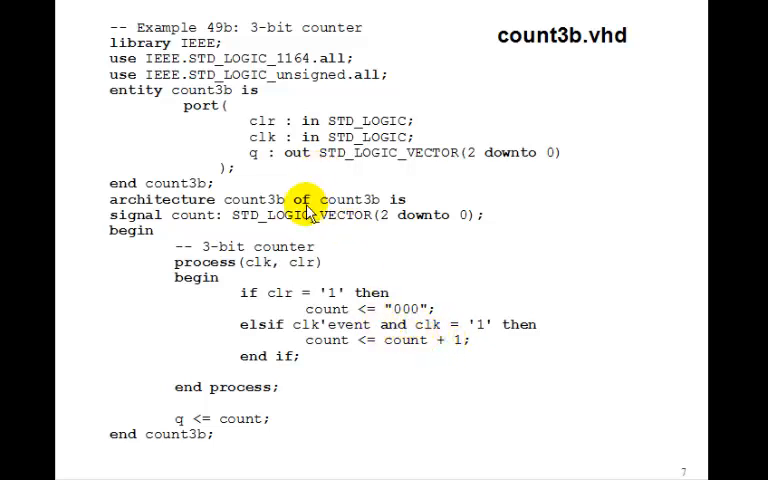
{"action": "mouse_move", "coordinate": [390, 348]}
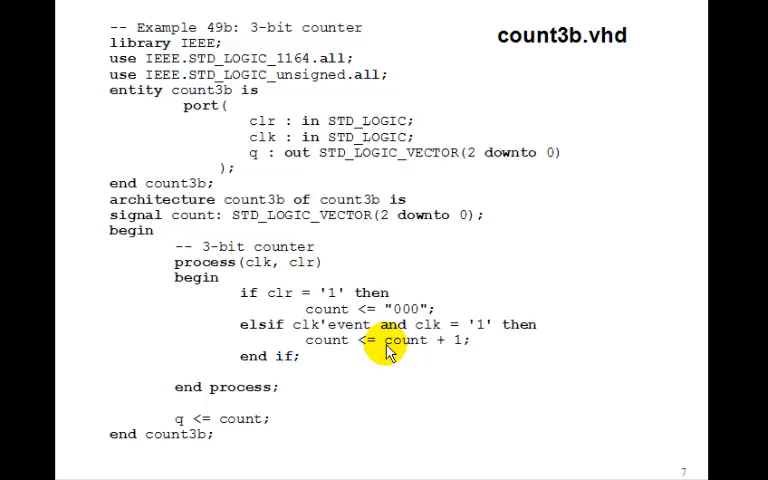
{"action": "mouse_move", "coordinate": [188, 424]}
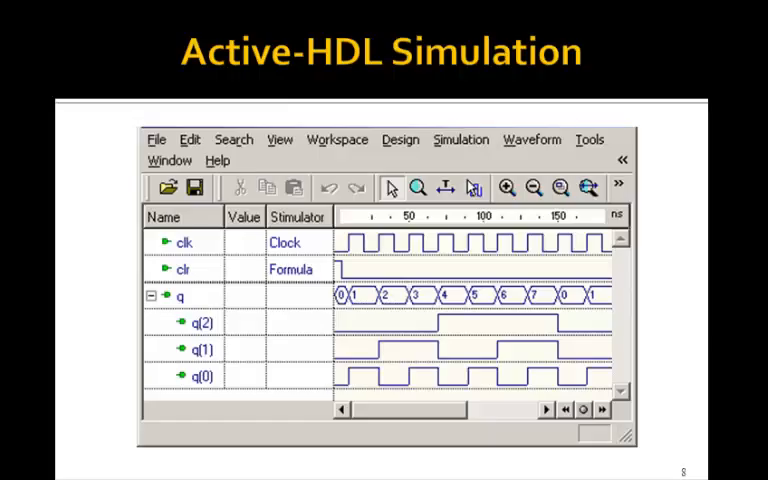
{"action": "mouse_move", "coordinate": [730, 168]}
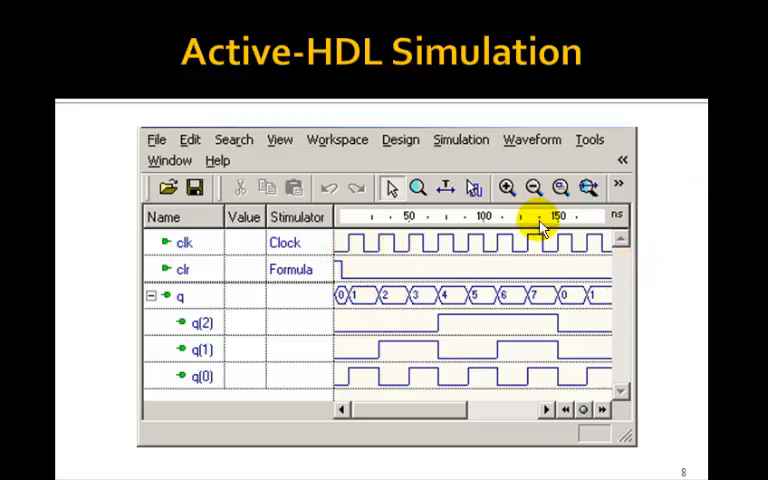
{"action": "mouse_move", "coordinate": [380, 304]}
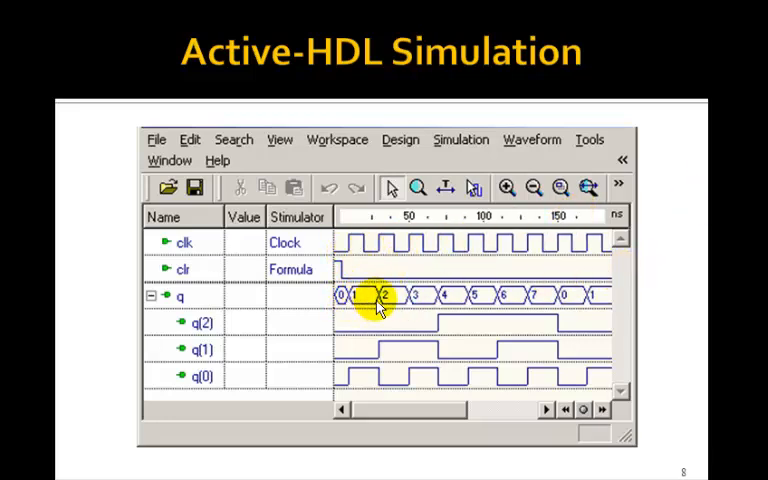